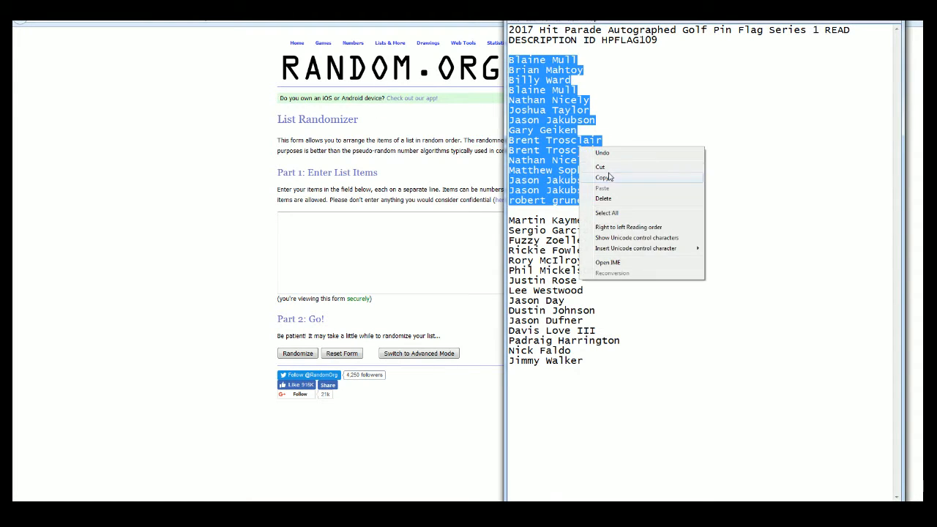
Step: Copy the 15 owner names, randomize them, and reshuffle six more times with Again
left_click(604, 178)
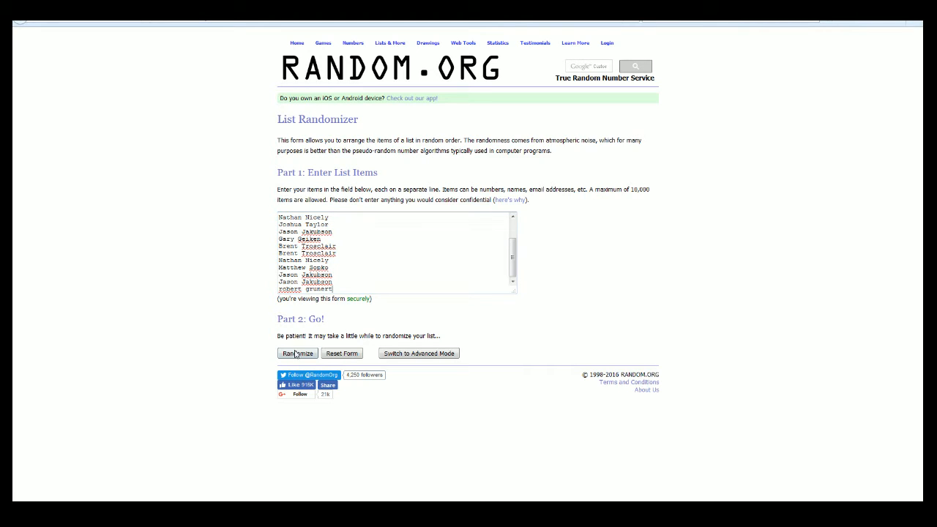
left_click(297, 353)
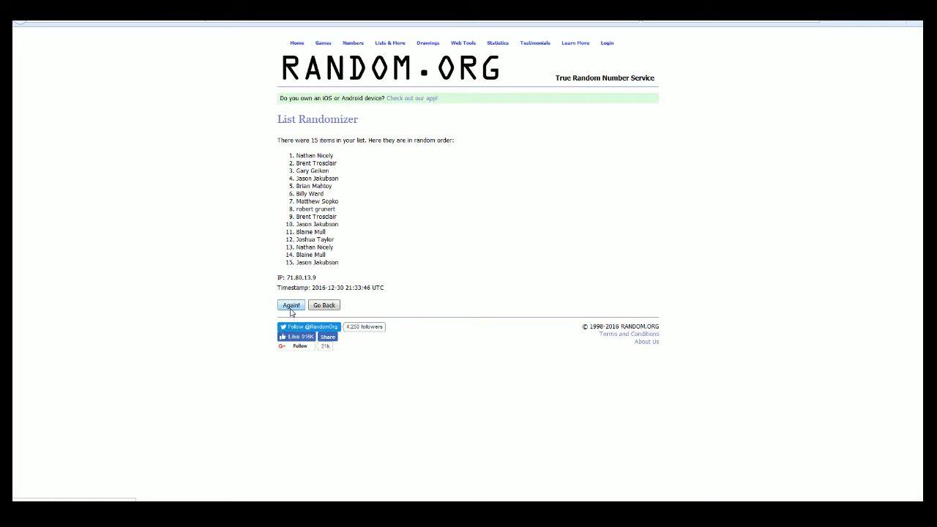
left_click(290, 306)
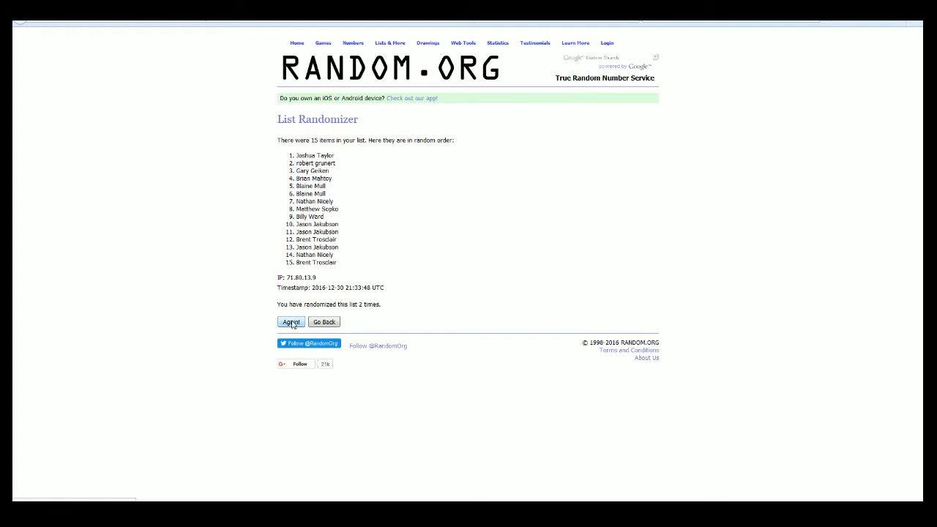
left_click(292, 322)
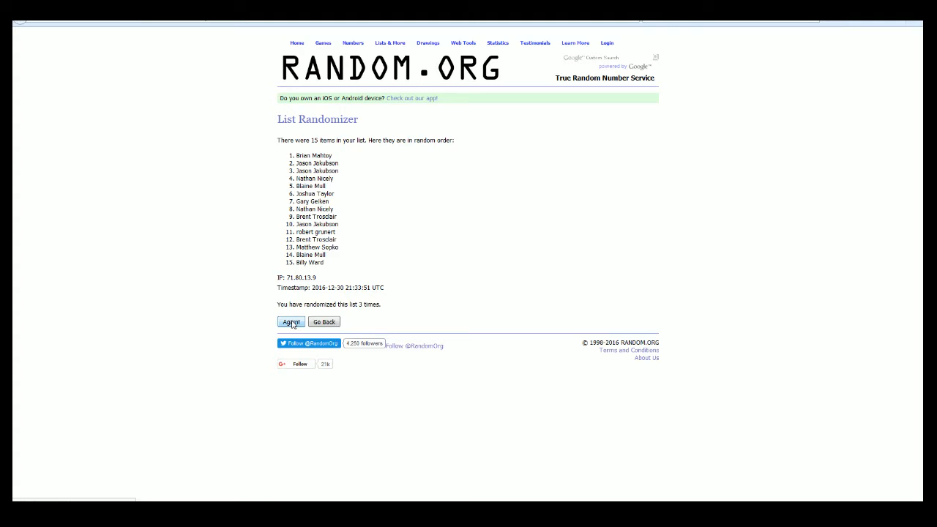
left_click(290, 323)
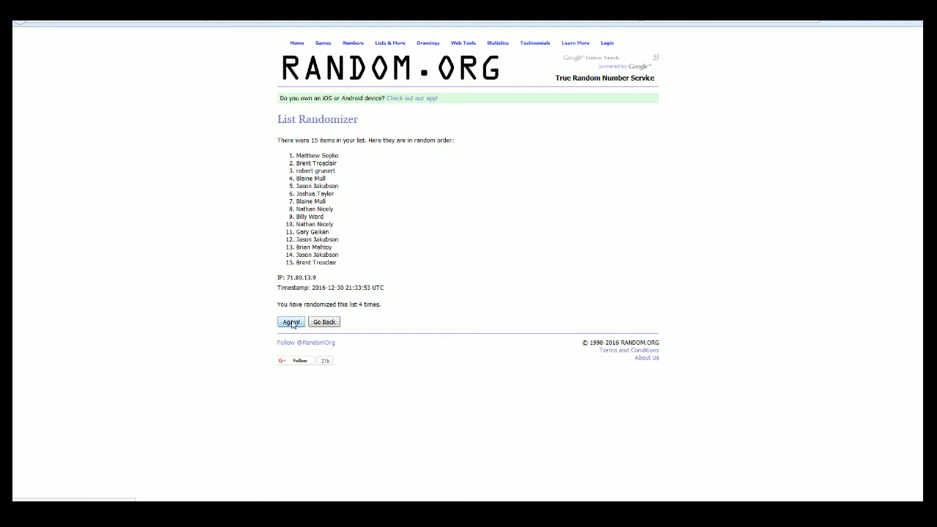
left_click(290, 322)
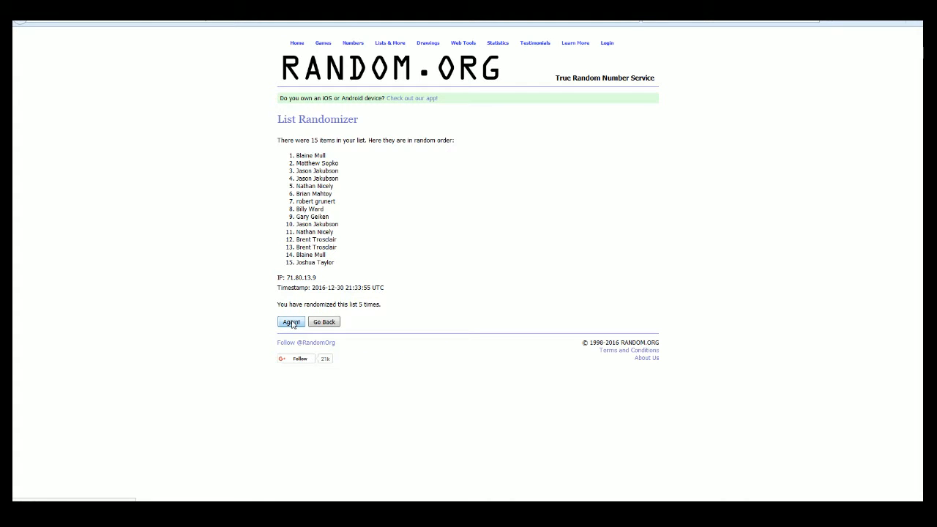
left_click(290, 322)
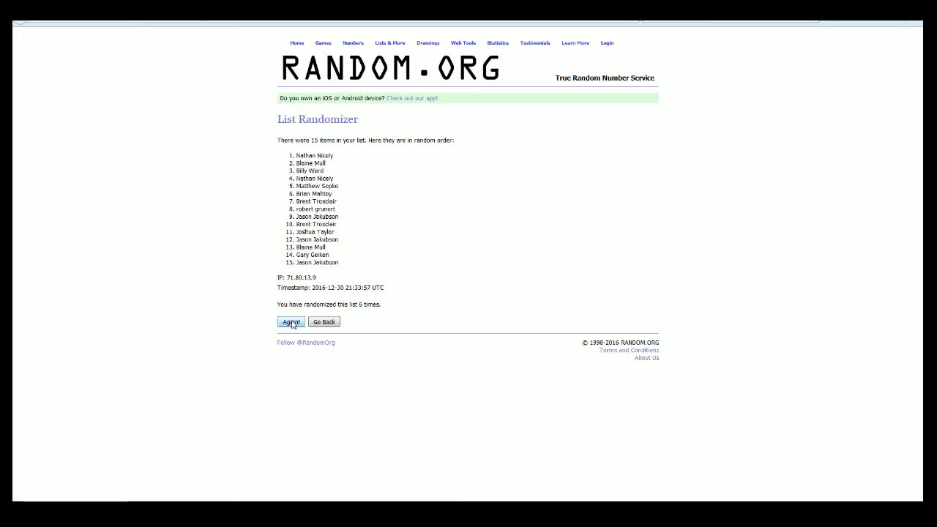
left_click(290, 322)
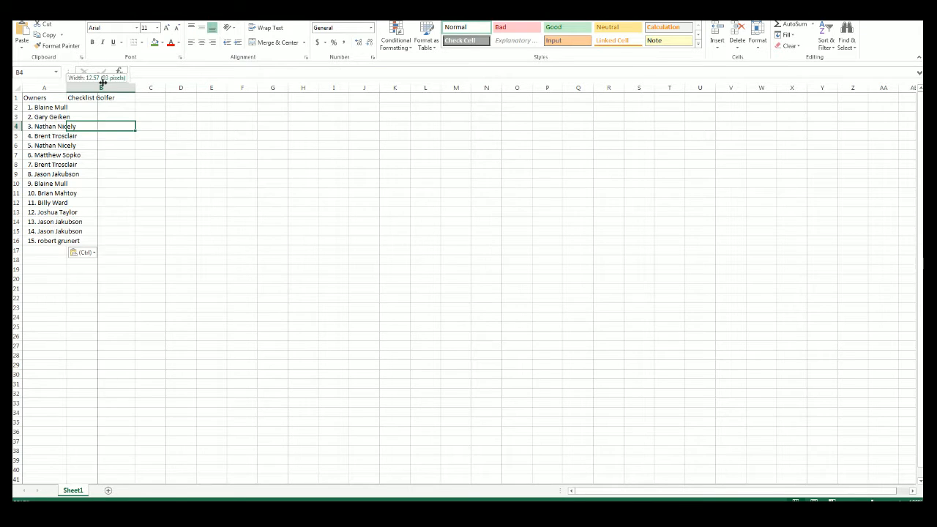
Step: Widen column A so the pasted owner names fit under the Owners heading
left_click_drag(101, 88, 158, 88)
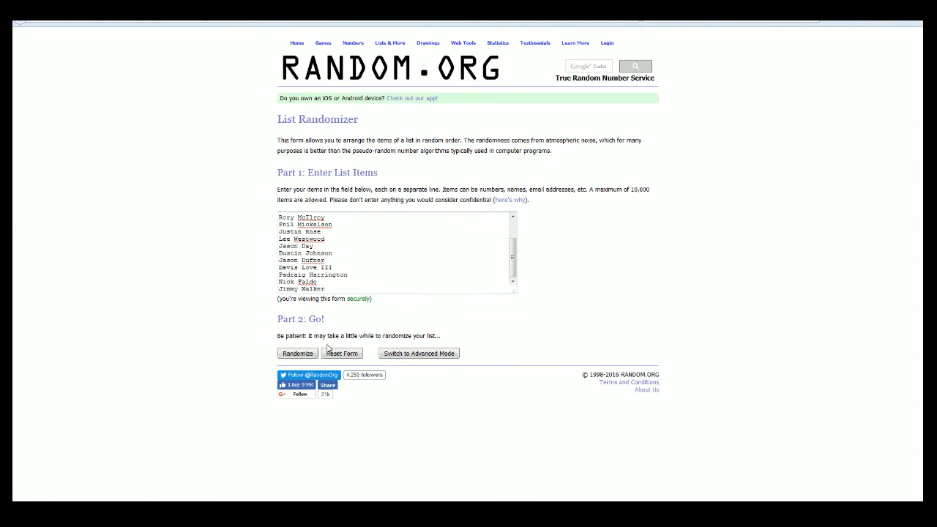
Step: Randomize the golfer names seven times and select the shuffled result for copying
left_click(297, 353)
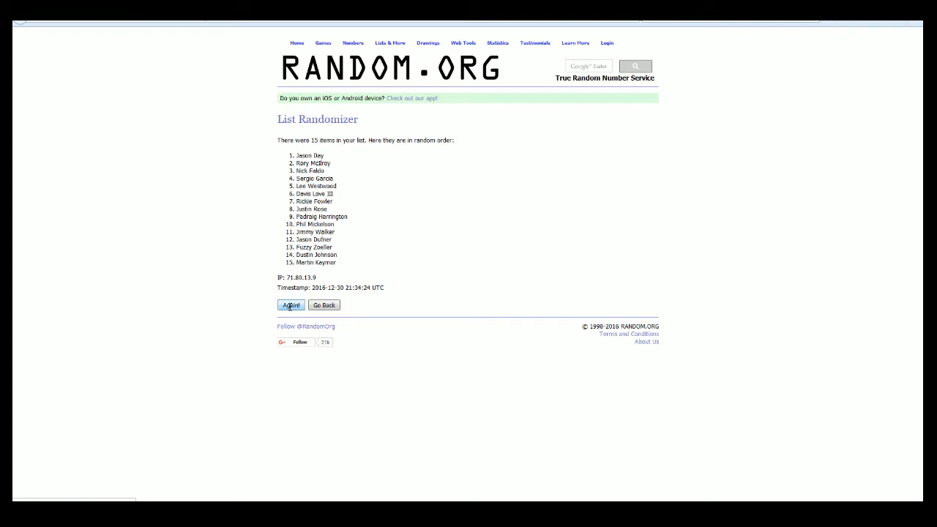
left_click(290, 306)
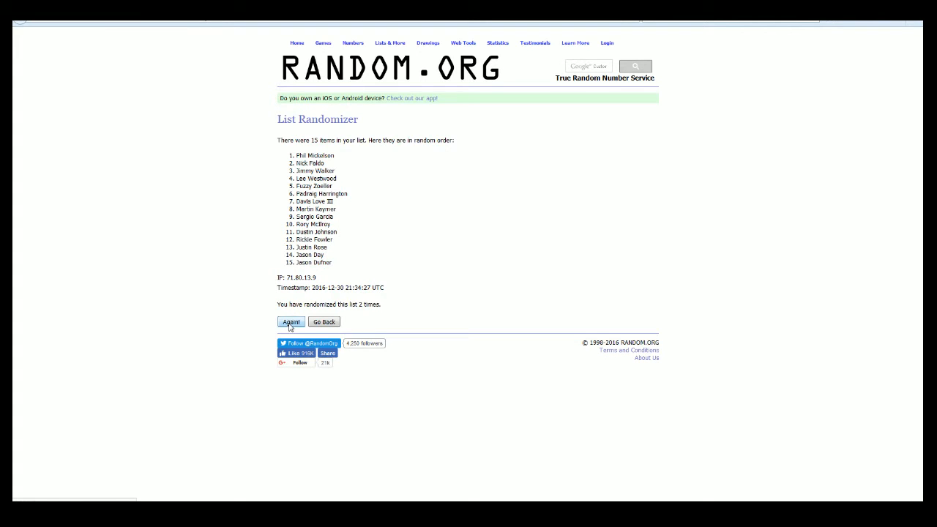
left_click(290, 323)
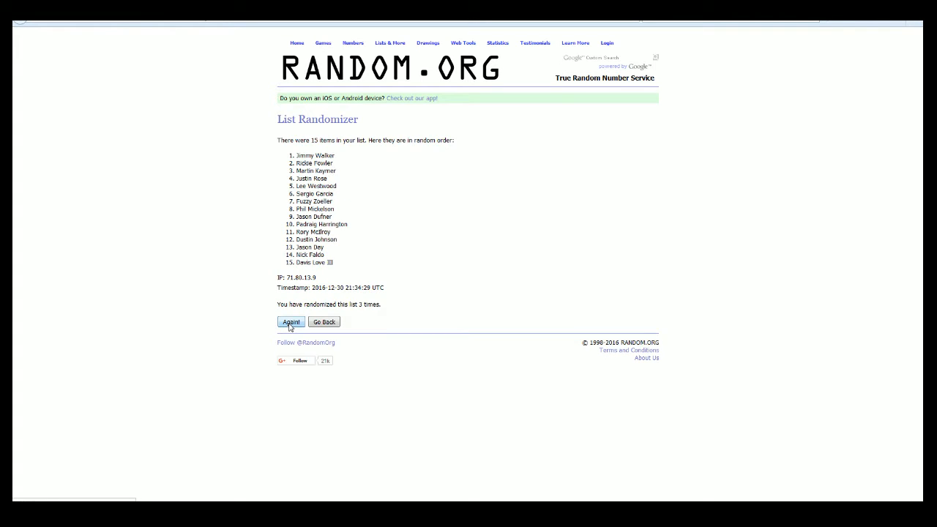
left_click(290, 322)
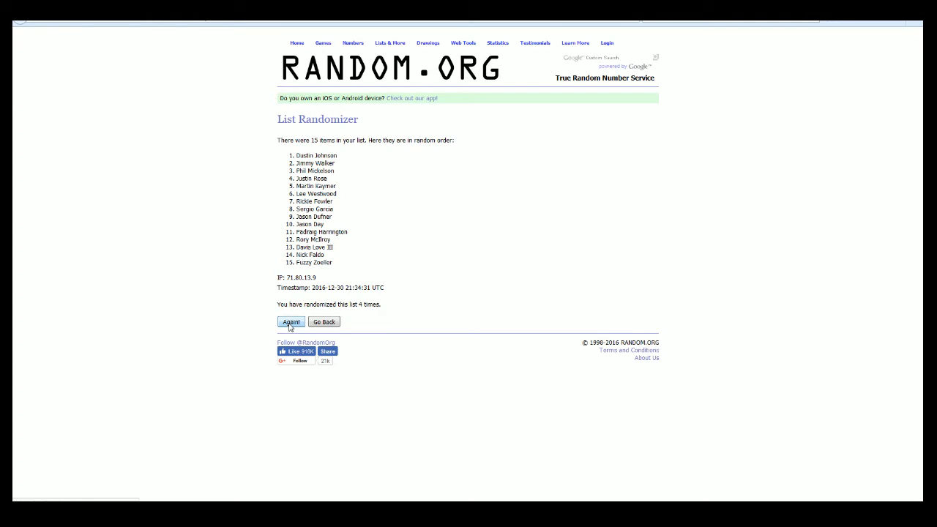
left_click(291, 322)
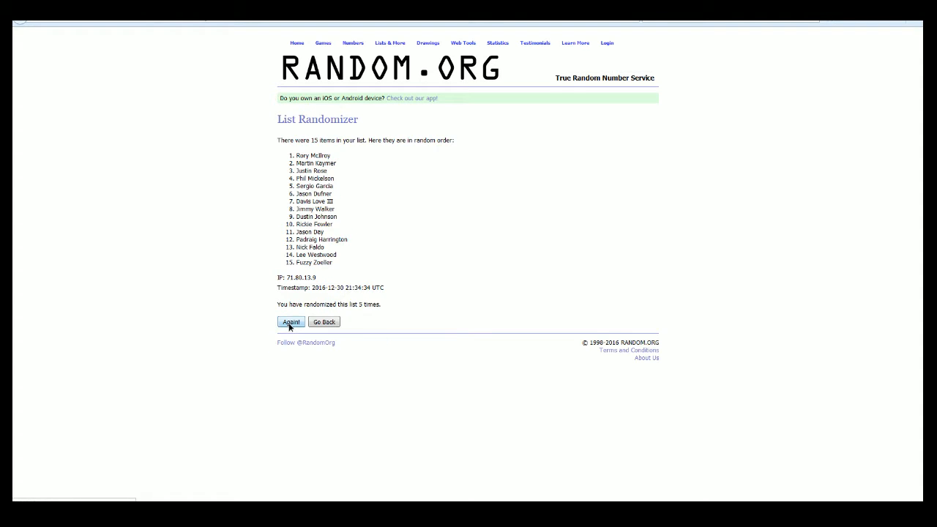
left_click(290, 323)
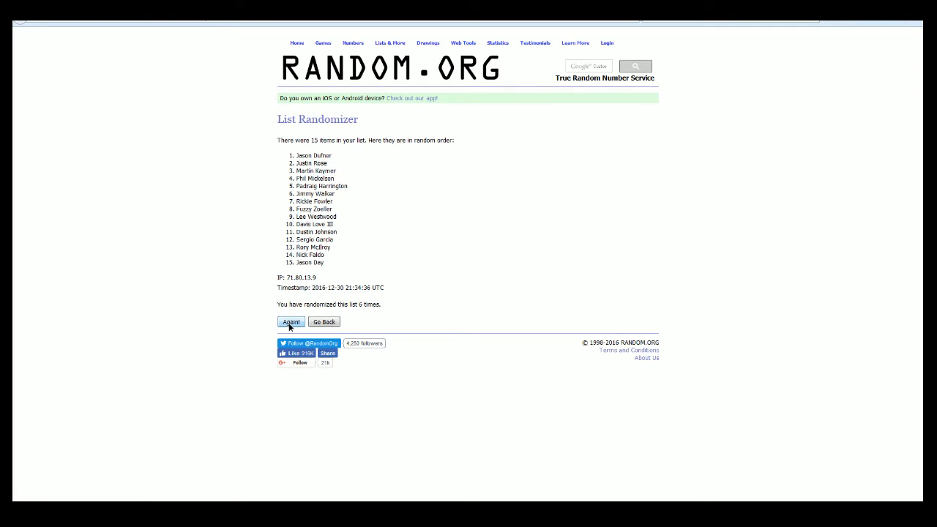
left_click(290, 322)
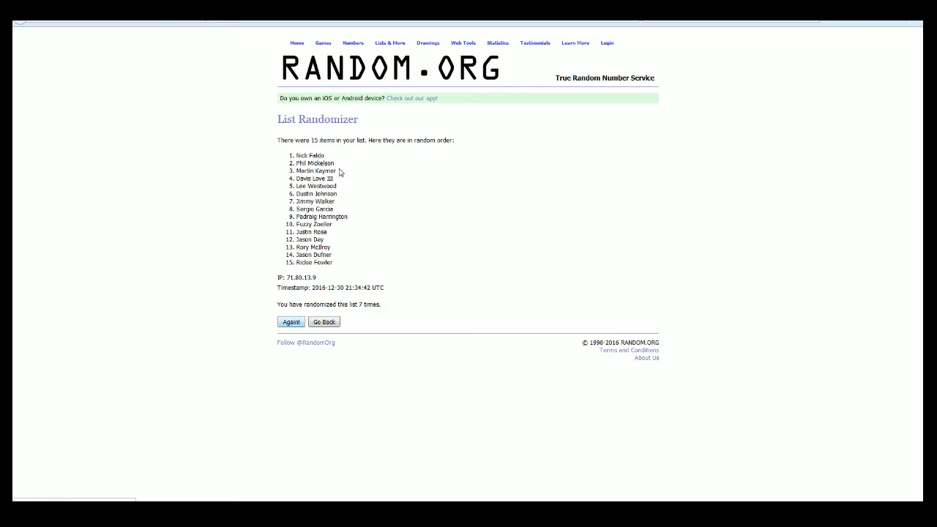
left_click_drag(300, 155, 340, 208)
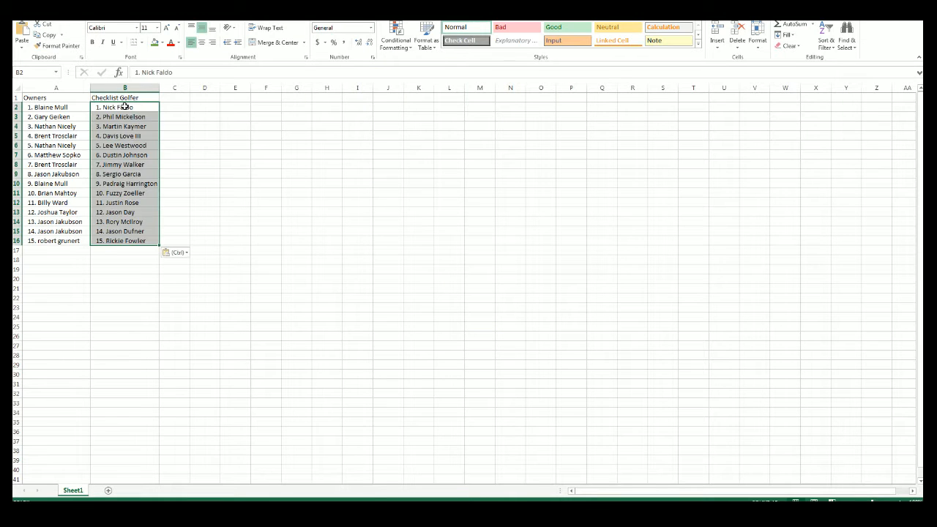
Step: Put the randomized golfers into column B starting at B2, beside the owners
left_click(56, 107)
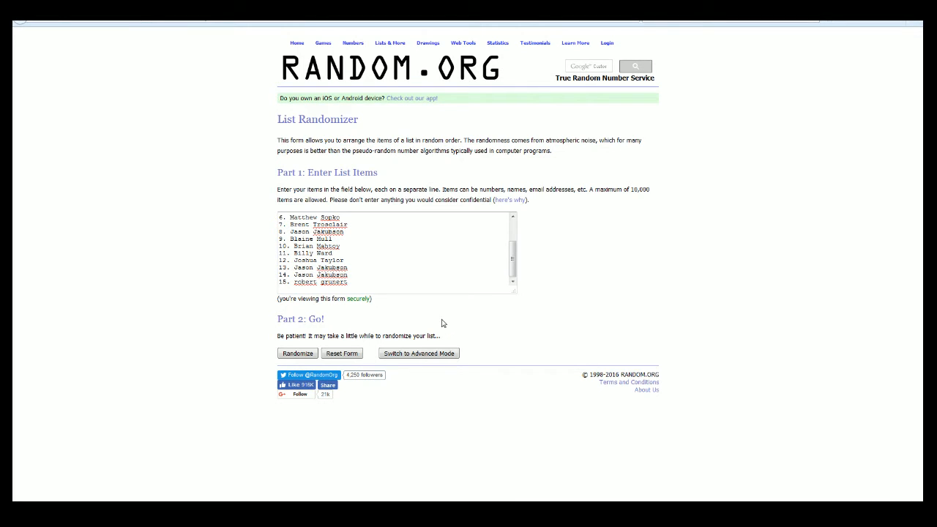
Step: Randomize the numbered owner list again and reshuffle it six more times
left_click(297, 353)
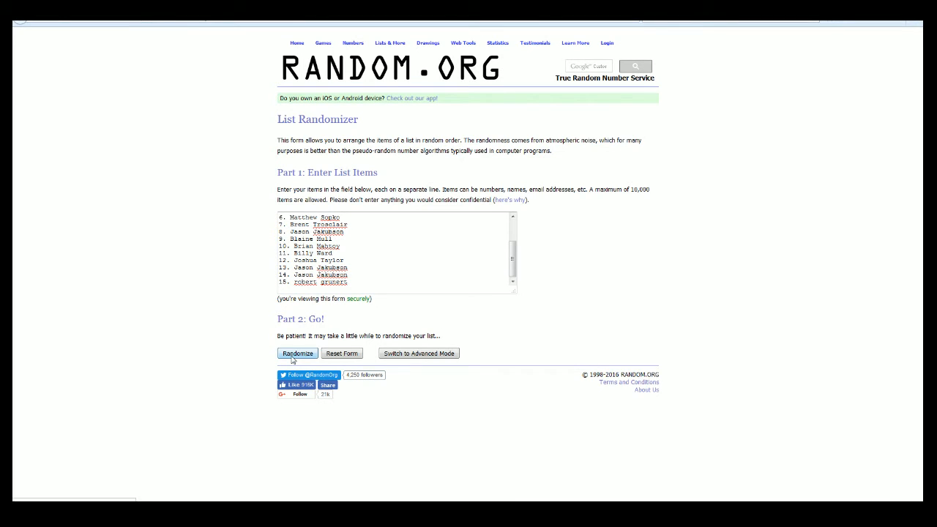
left_click(297, 353)
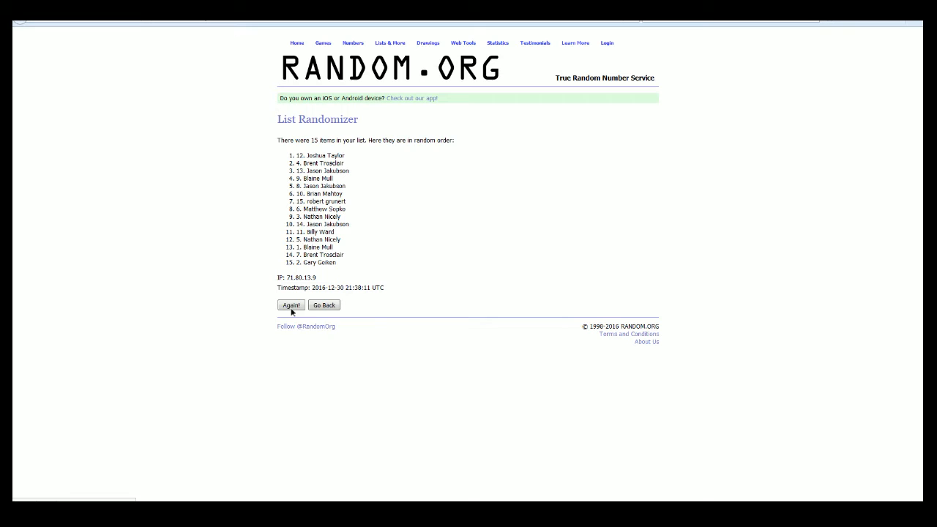
left_click(290, 306)
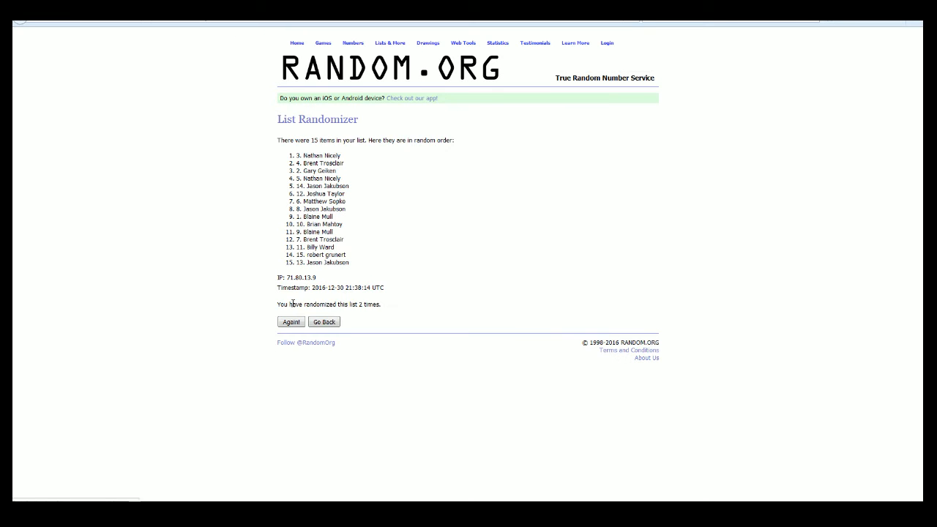
left_click(290, 322)
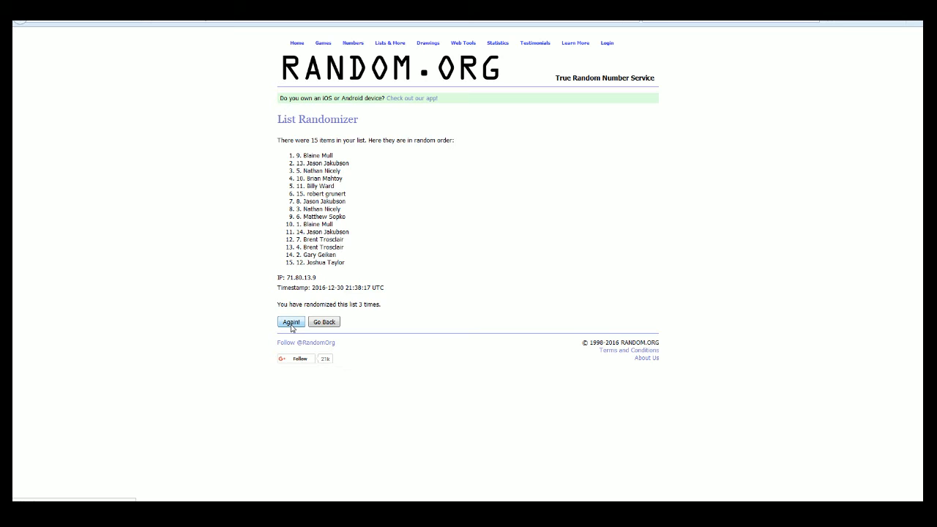
left_click(290, 322)
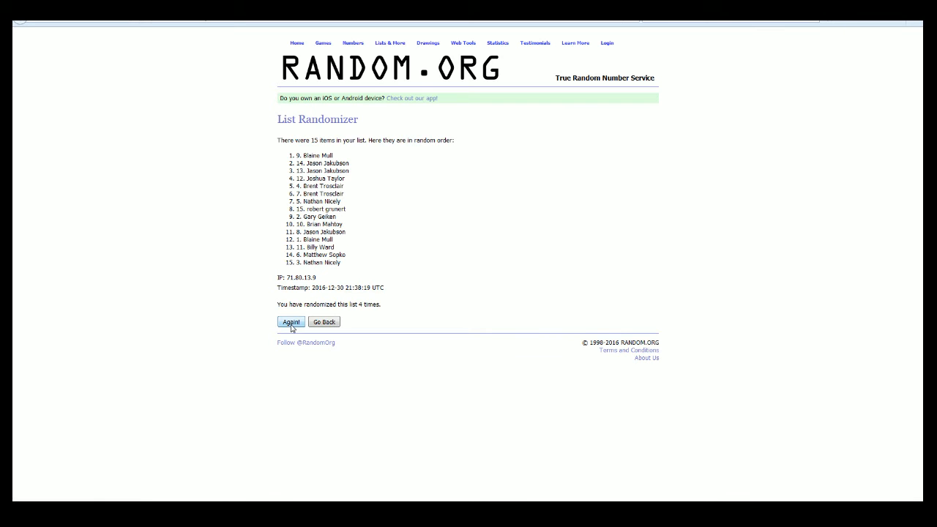
left_click(290, 323)
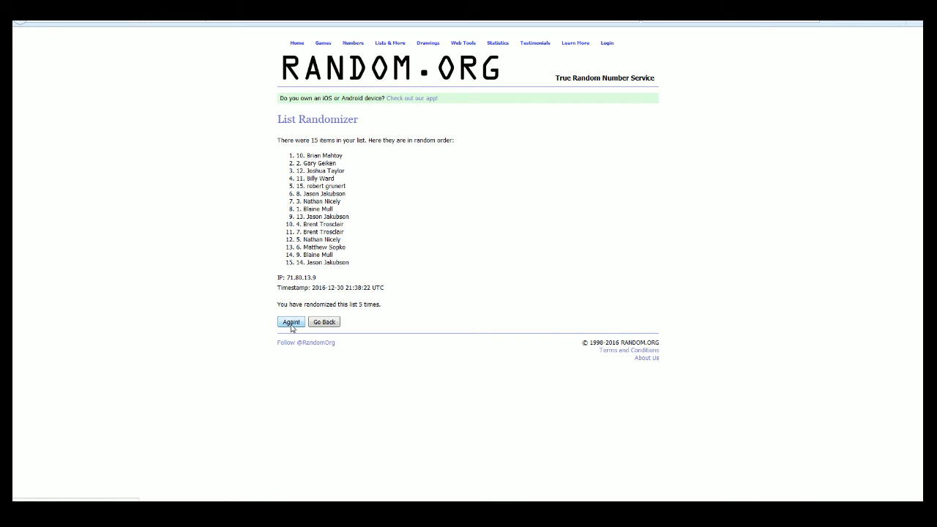
left_click(290, 322)
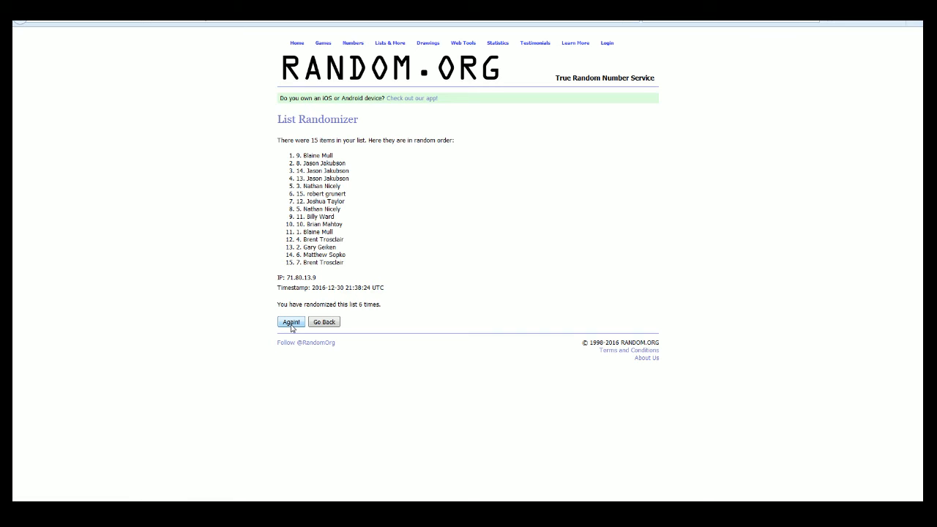
left_click(290, 322)
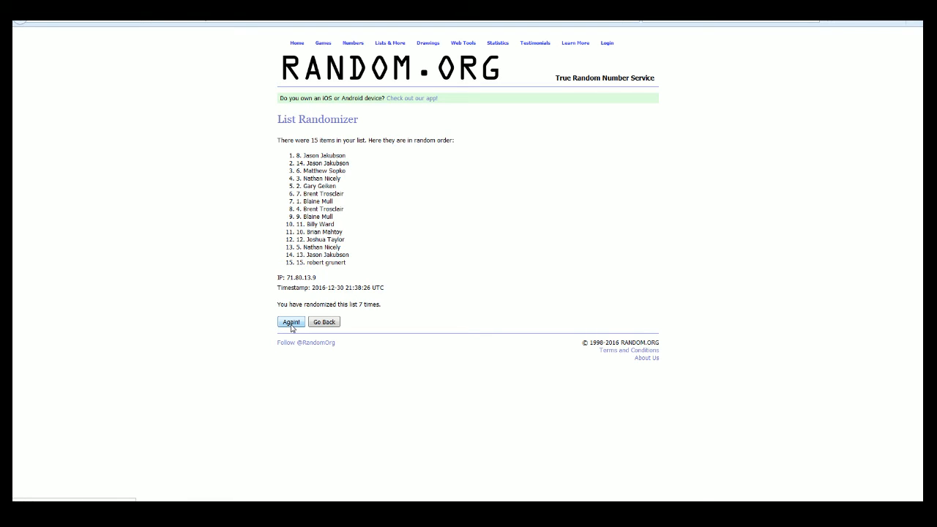